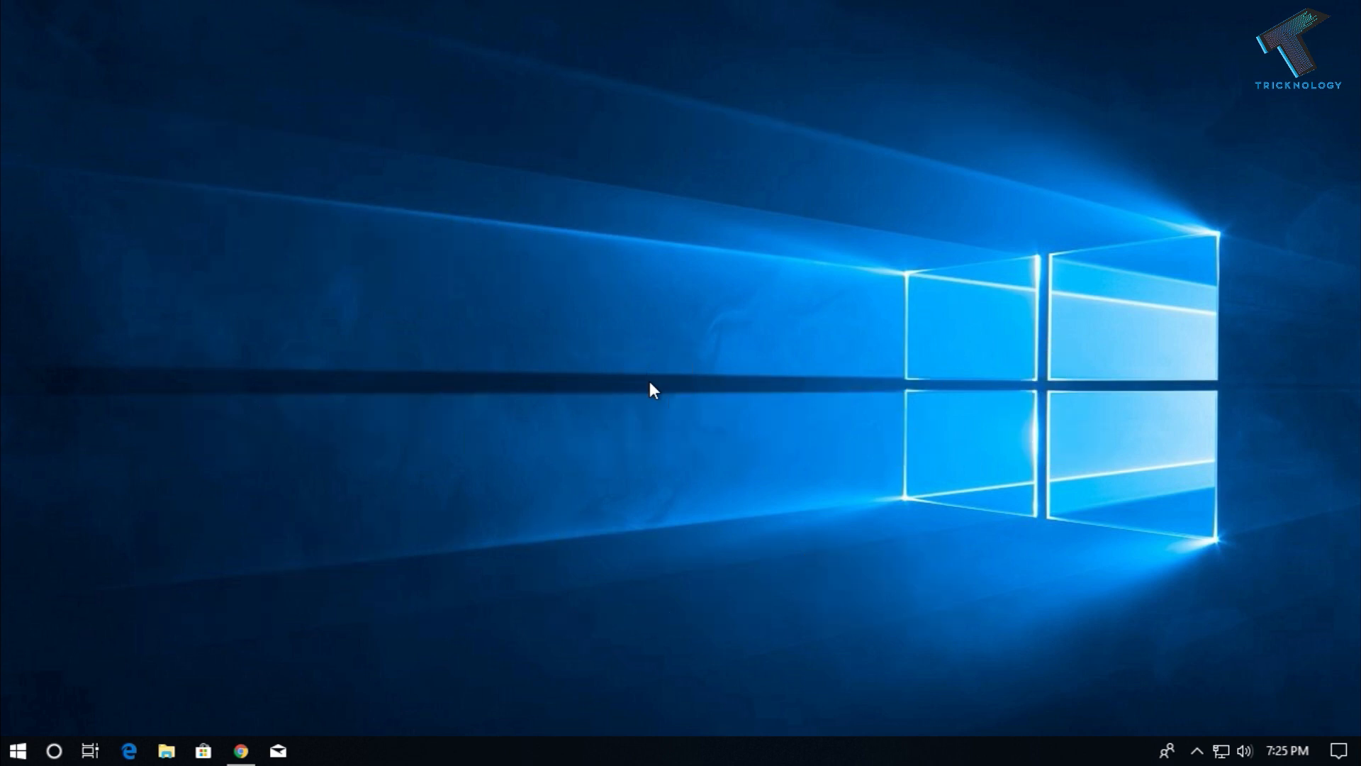
{"action": "mouse_move", "coordinate": [564, 760]}
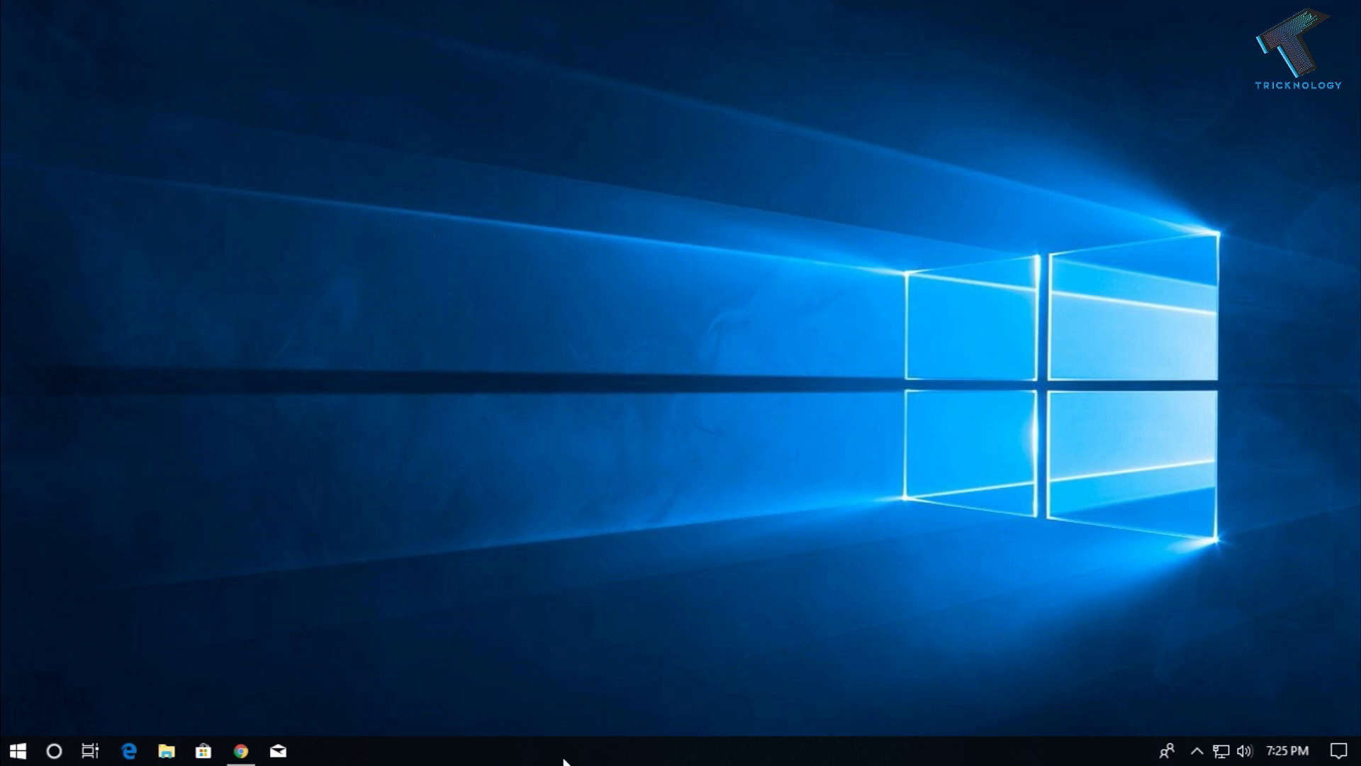
Launch Task Manager from the taskbar context menu.
{"action": "right_click", "coordinate": [565, 749]}
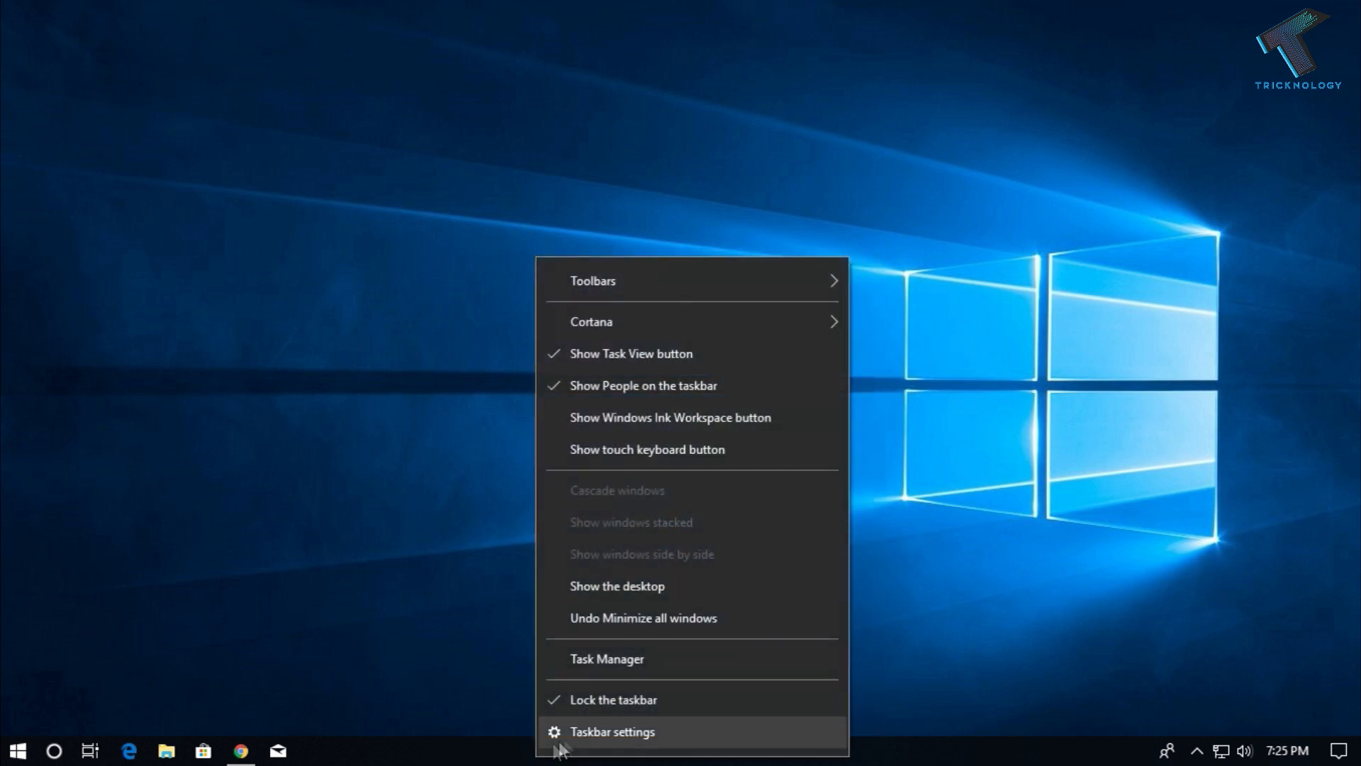
{"action": "left_click", "coordinate": [606, 658]}
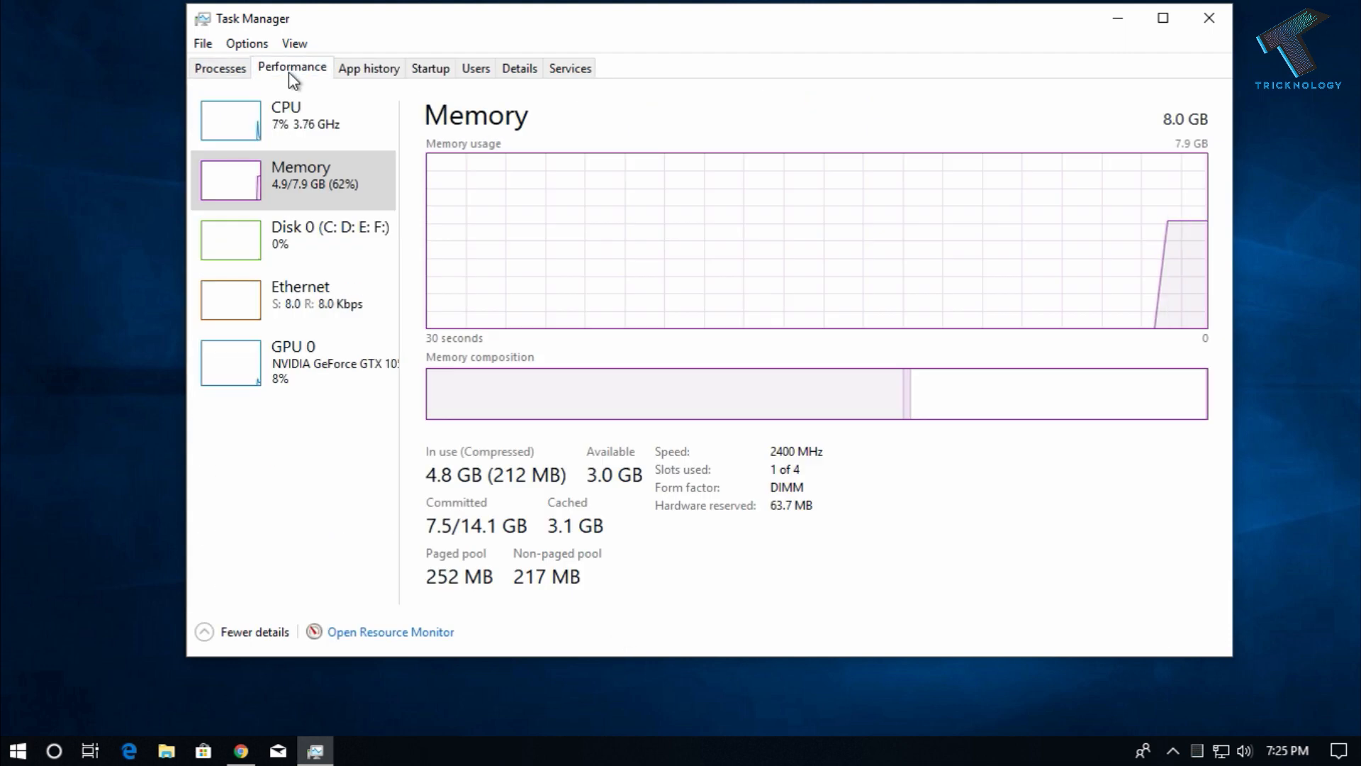
Show the CPU page: Intel Core i5-8400 with 6 cores and 6 logical processors.
{"action": "left_click", "coordinate": [293, 120]}
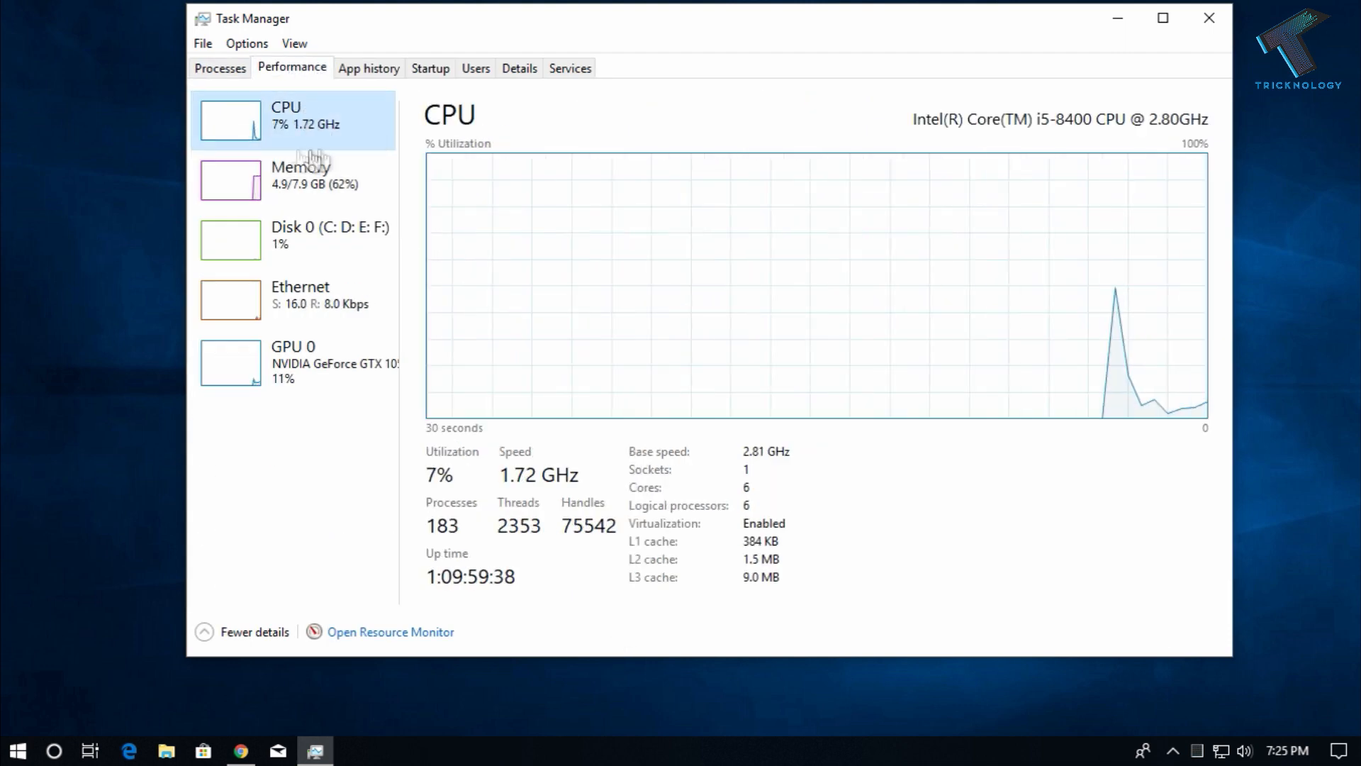
{"action": "mouse_move", "coordinate": [295, 180]}
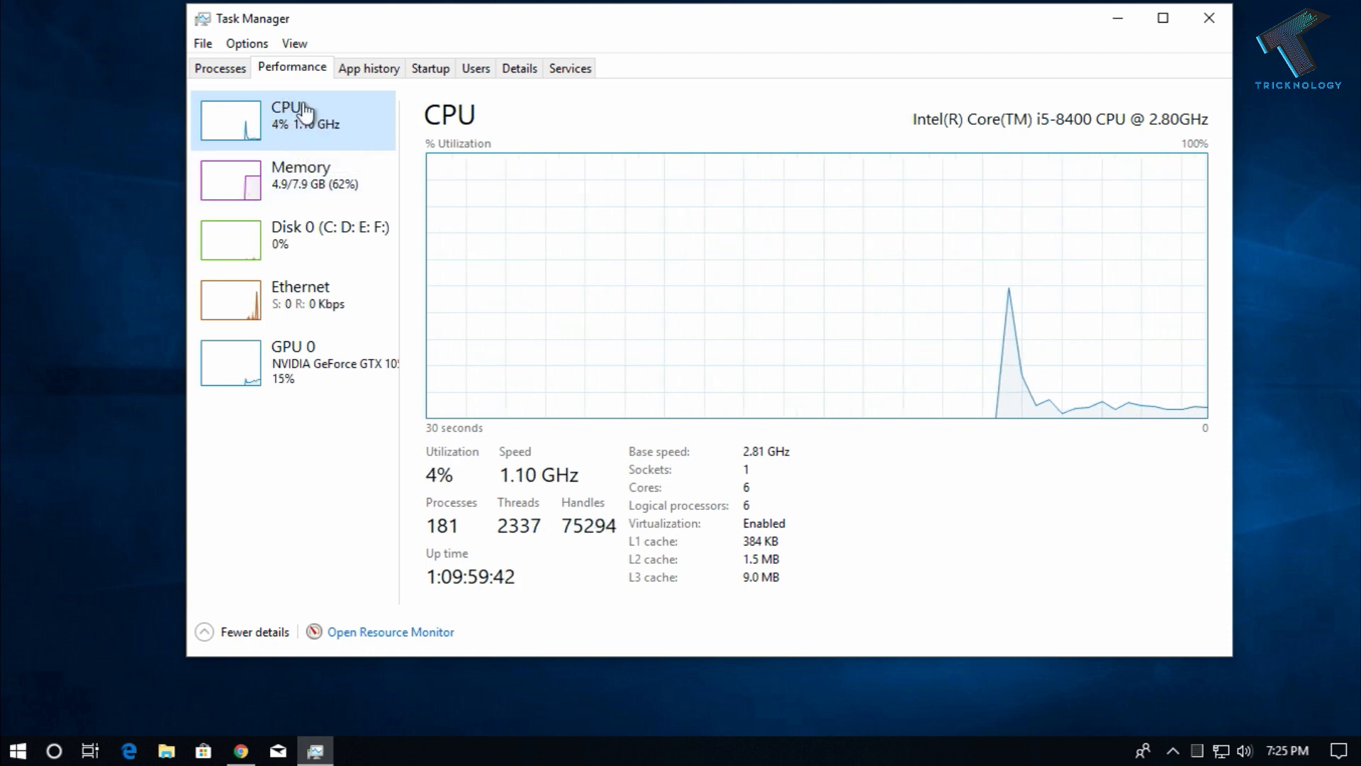
{"action": "mouse_move", "coordinate": [792, 440]}
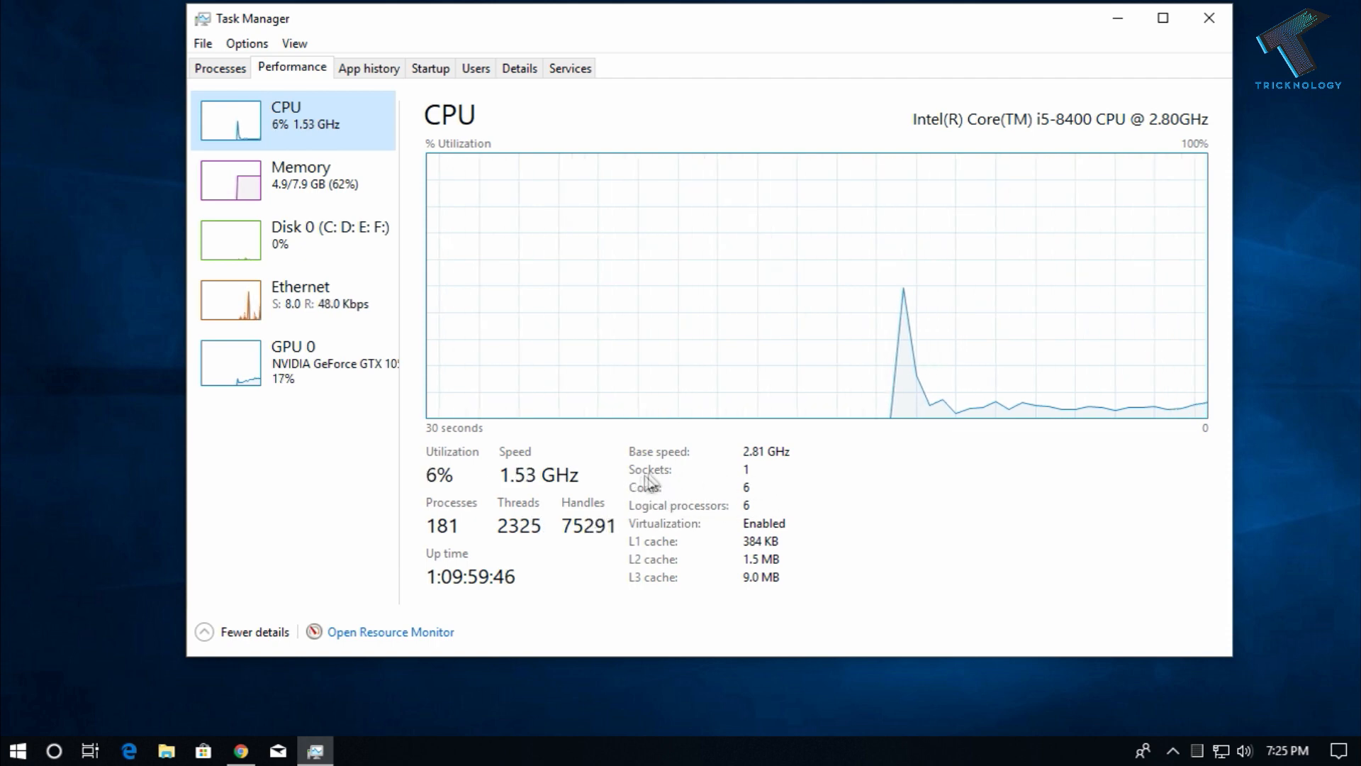
{"action": "mouse_move", "coordinate": [330, 174]}
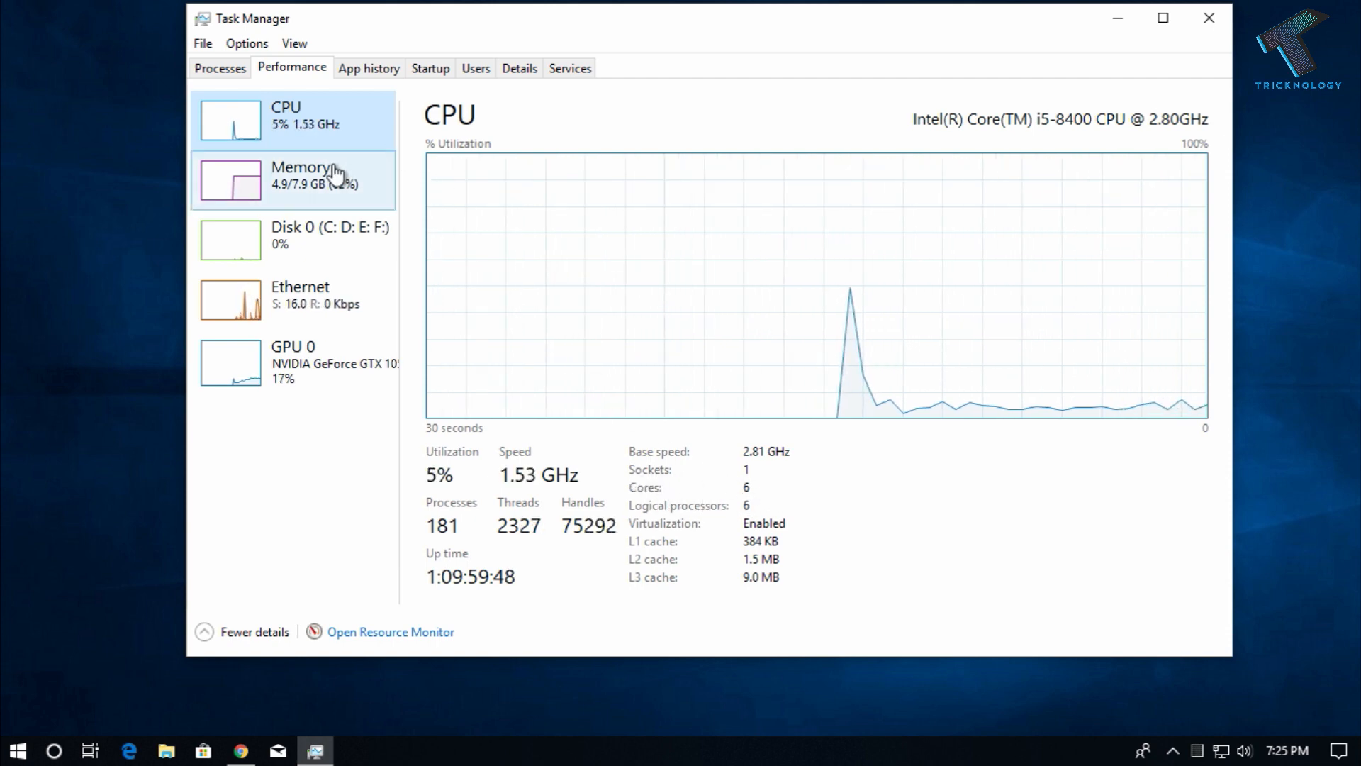
Show the Memory page: 8.0 GB at 2400 MHz, 1 of 4 slots used.
{"action": "left_click", "coordinate": [300, 180]}
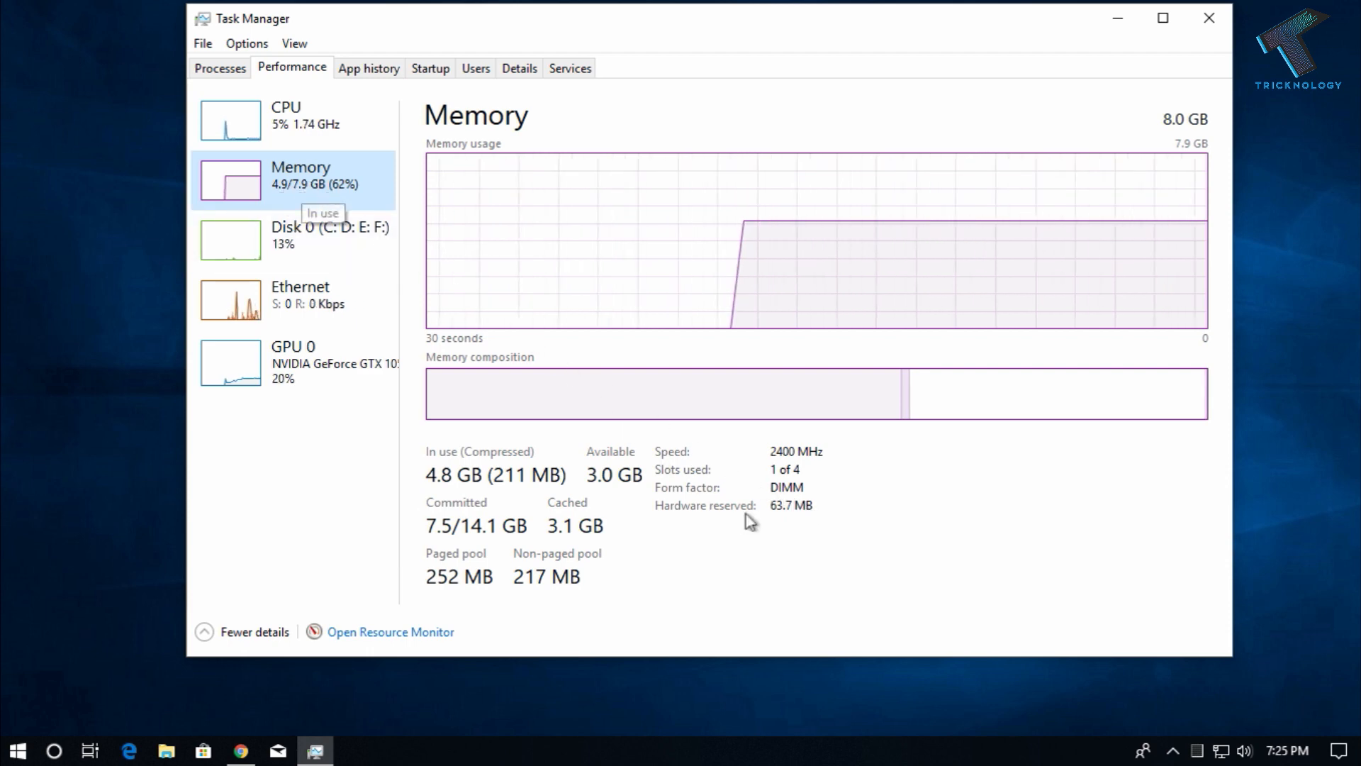
{"action": "mouse_move", "coordinate": [720, 480]}
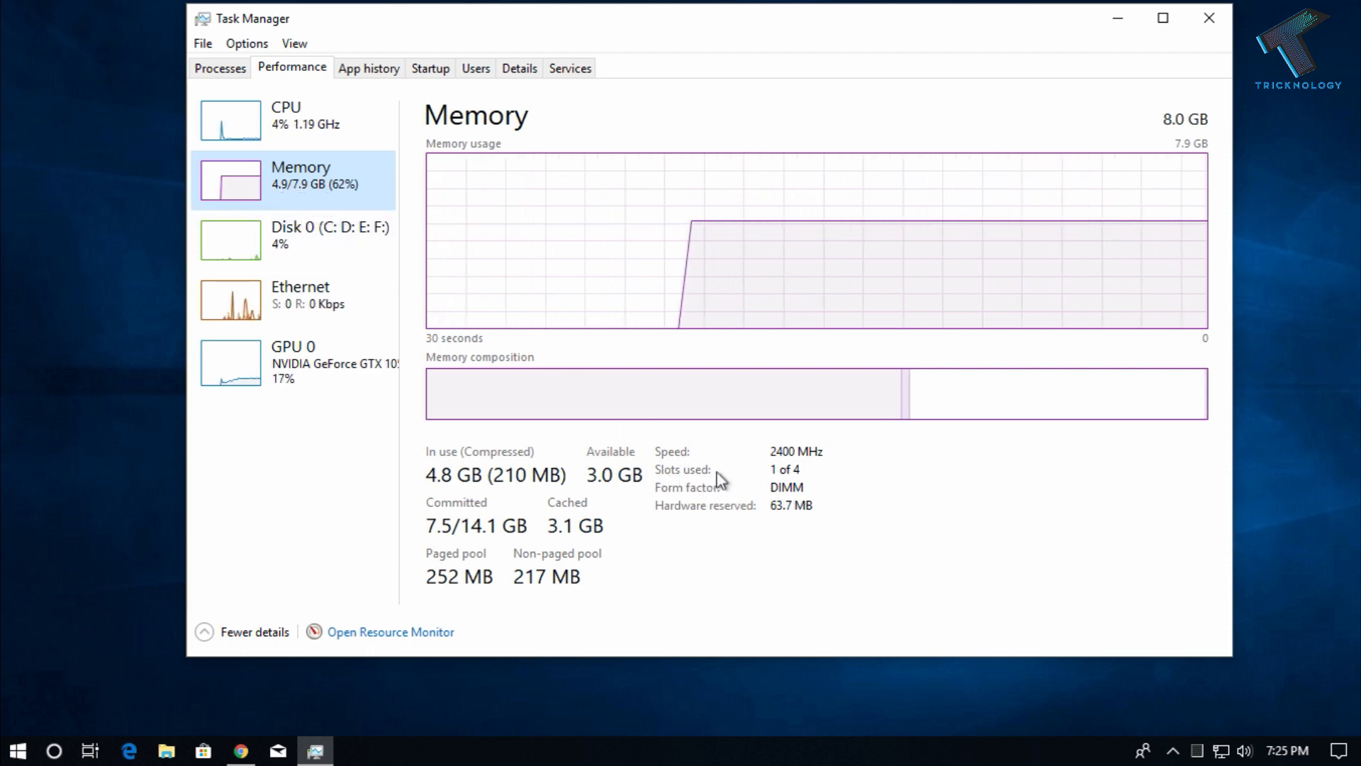
{"action": "mouse_move", "coordinate": [784, 469]}
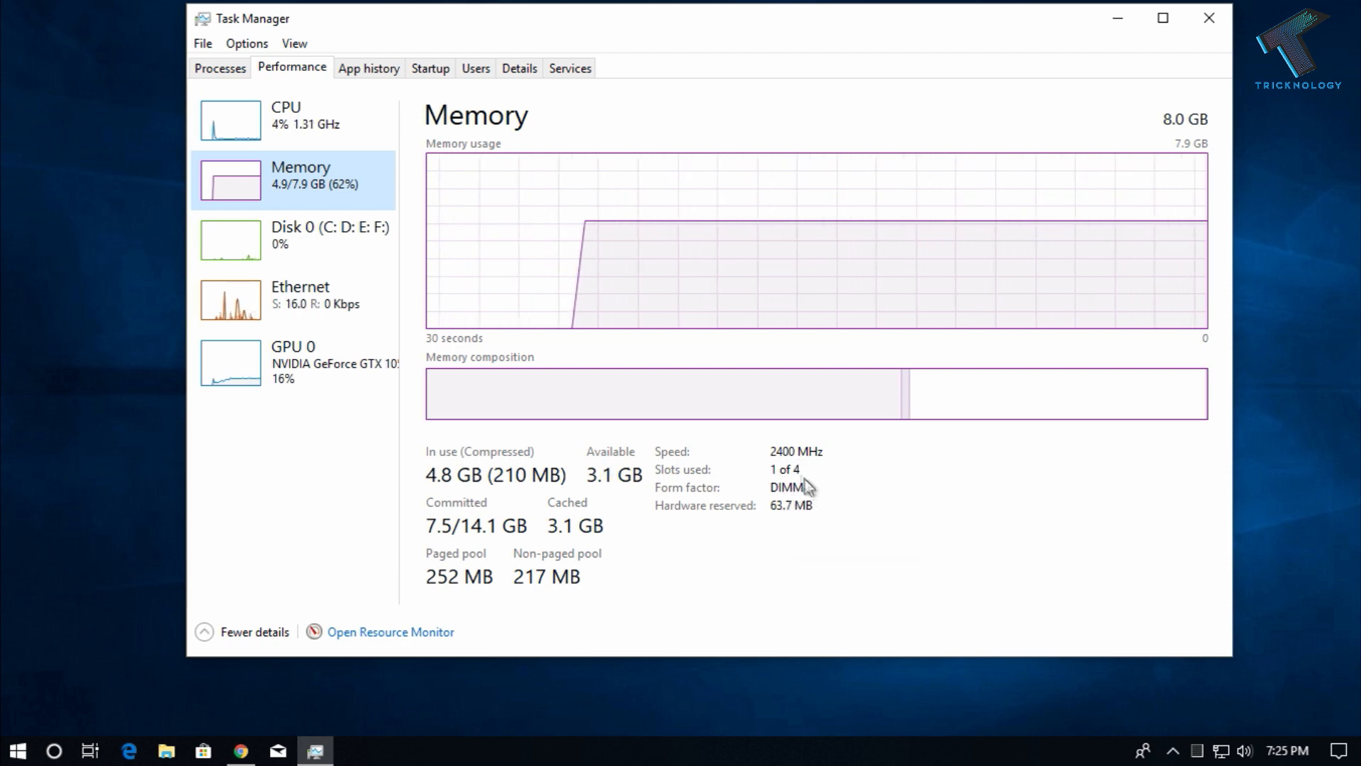
{"action": "mouse_move", "coordinate": [792, 484]}
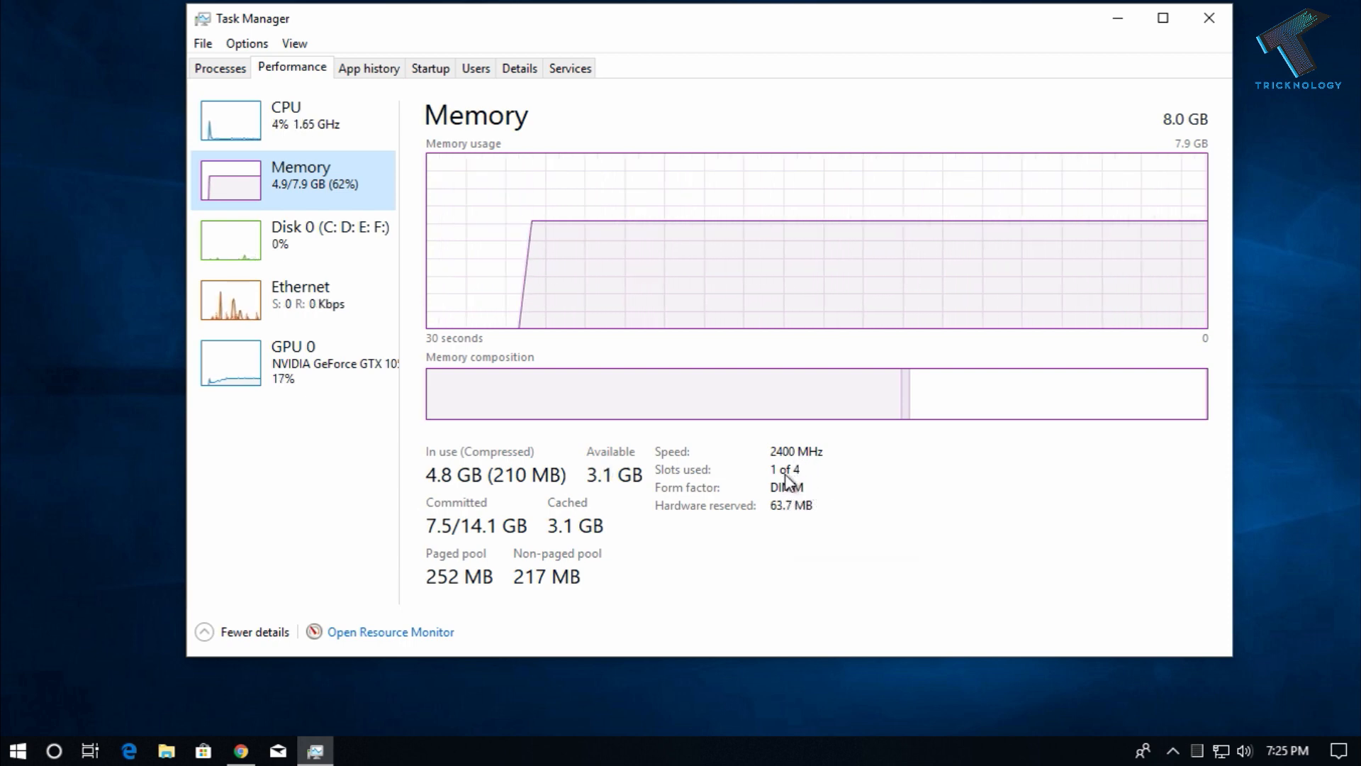
{"action": "mouse_move", "coordinate": [784, 470]}
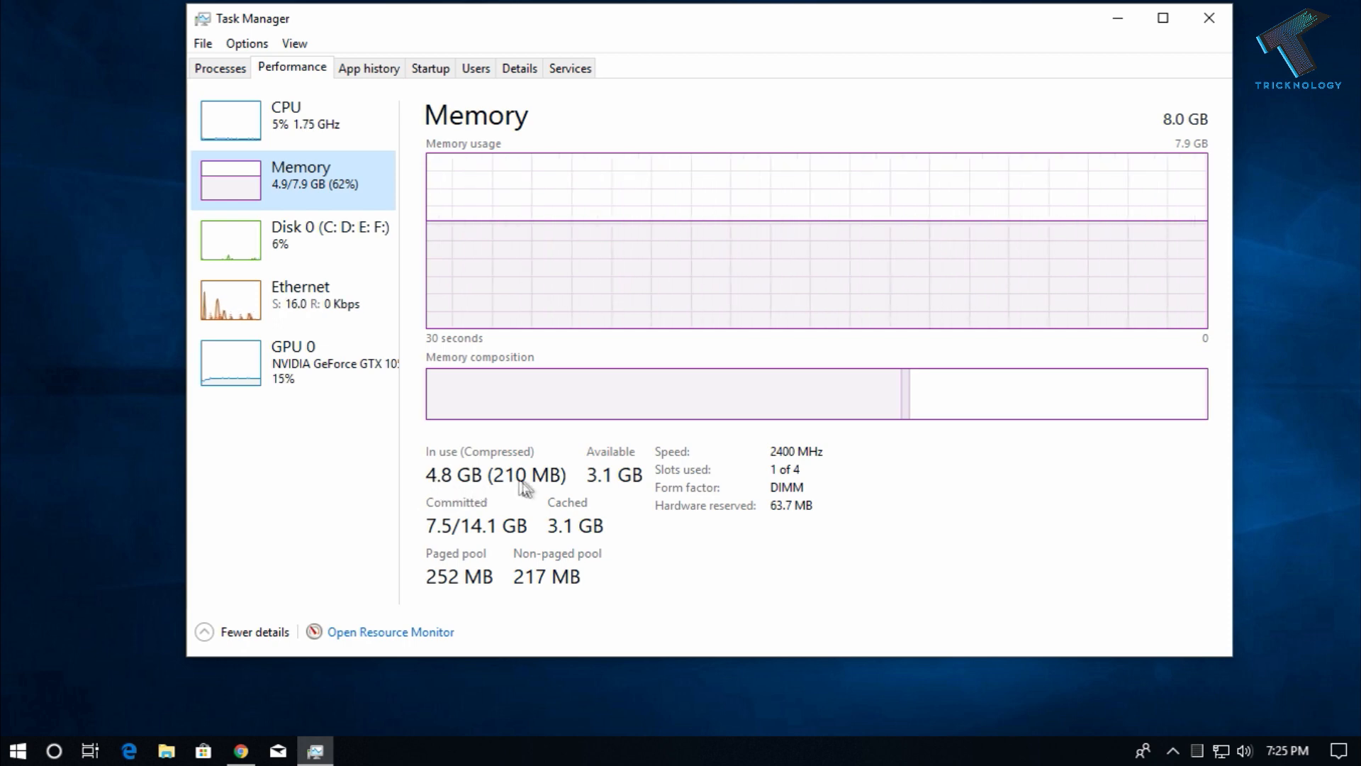
{"action": "mouse_move", "coordinate": [599, 489]}
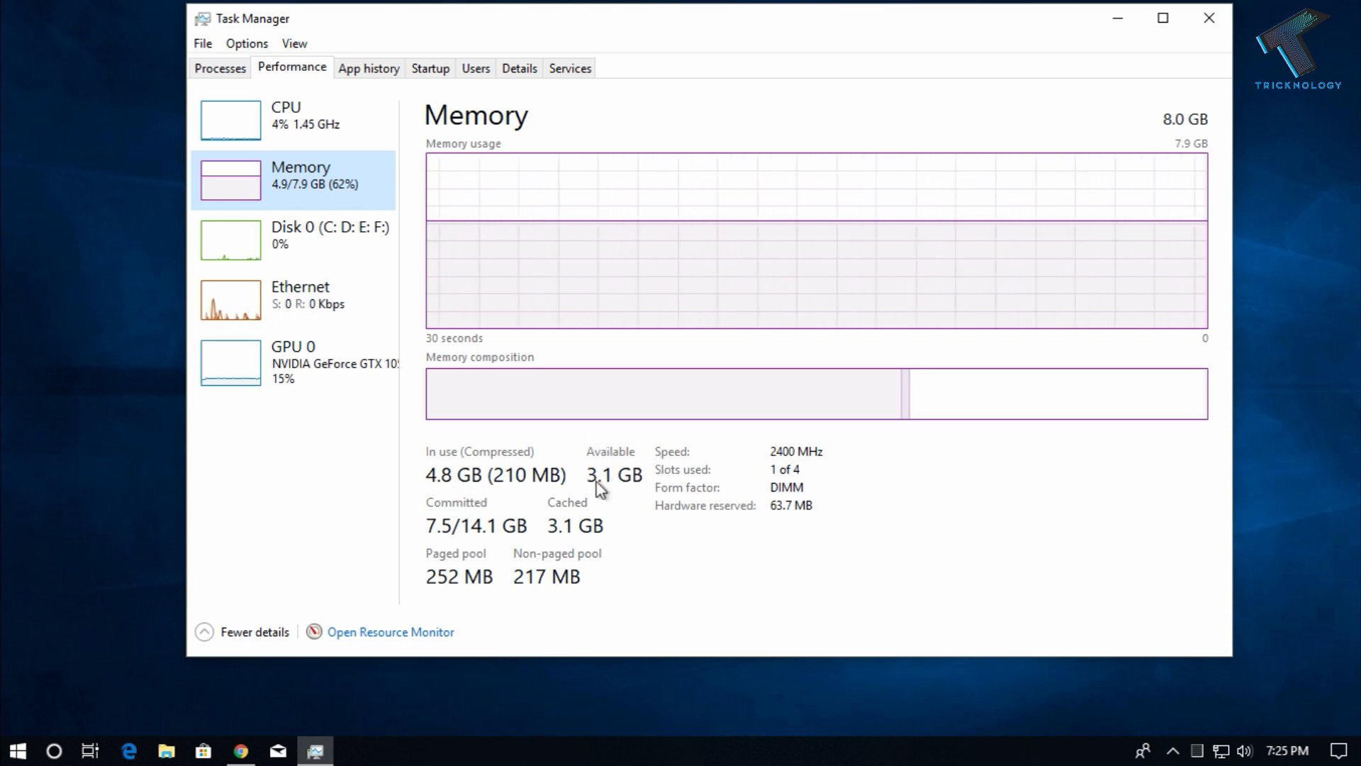